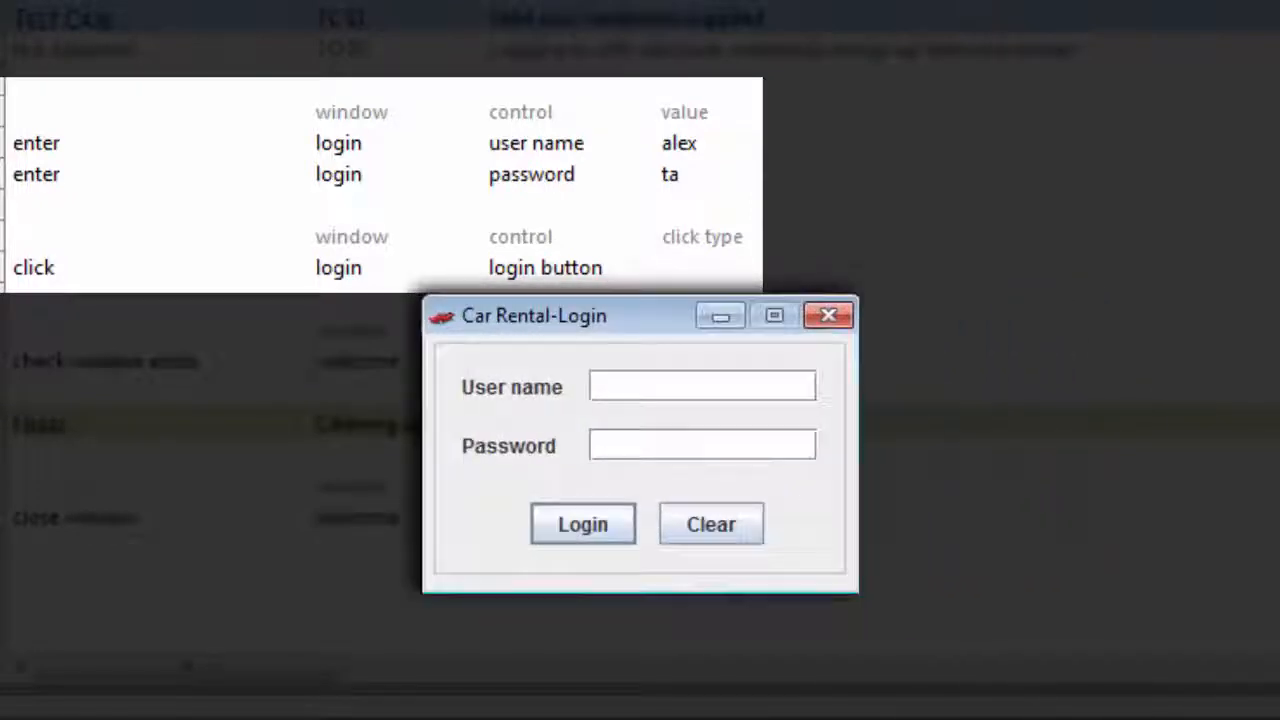
Log into the Car Rental app as alex and dismiss the finished reservation message.
text(alex)
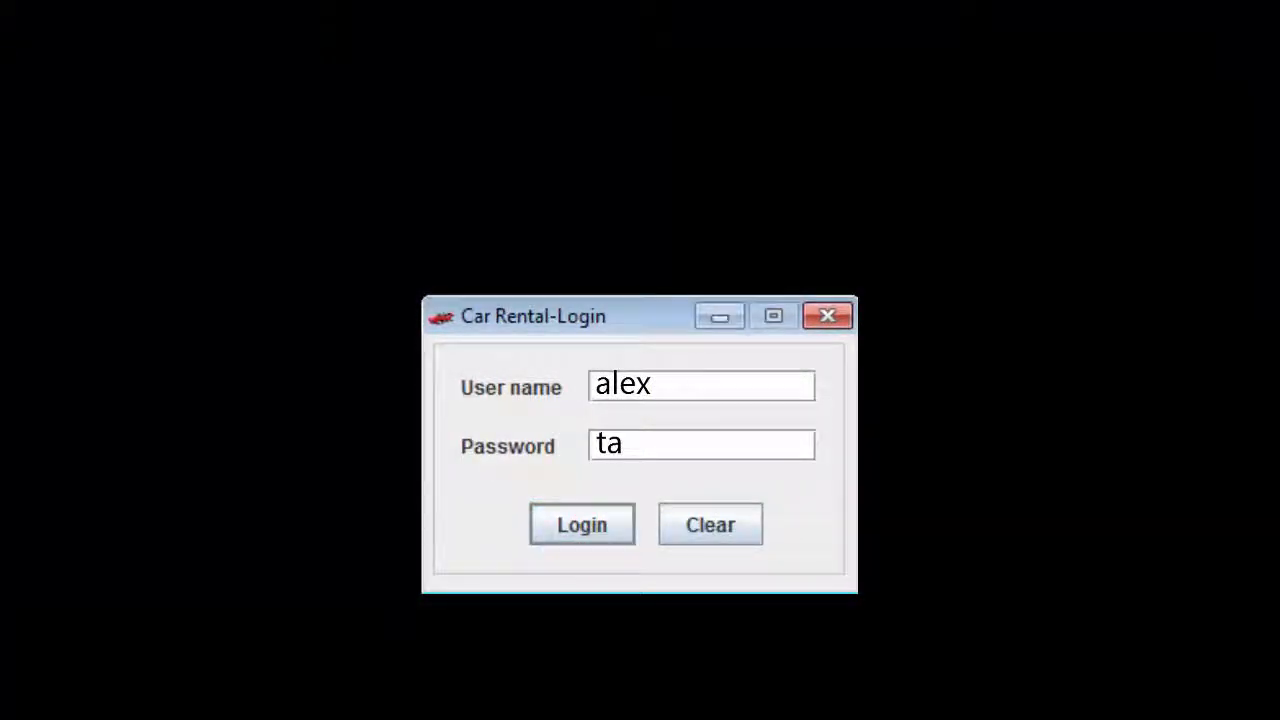
click(580, 524)
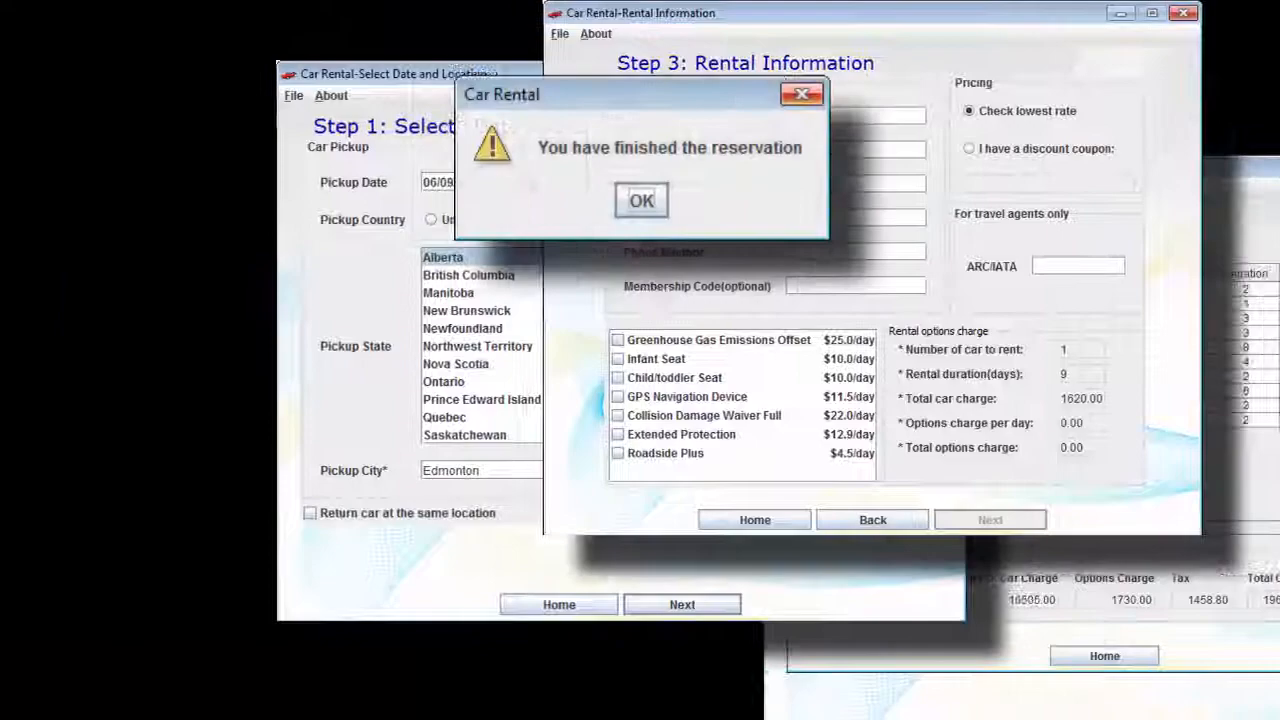
click(640, 200)
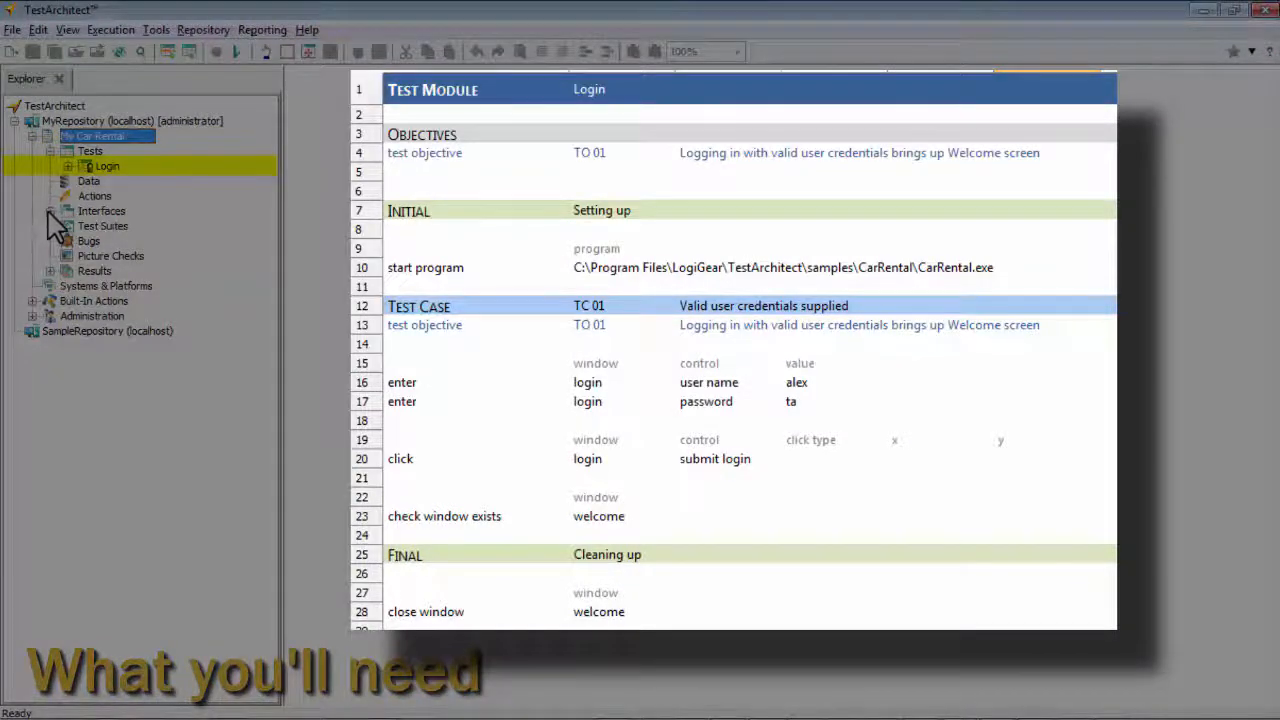
Reveal the Car Rental interfaces in the explorer, then collapse the folder again.
click(52, 212)
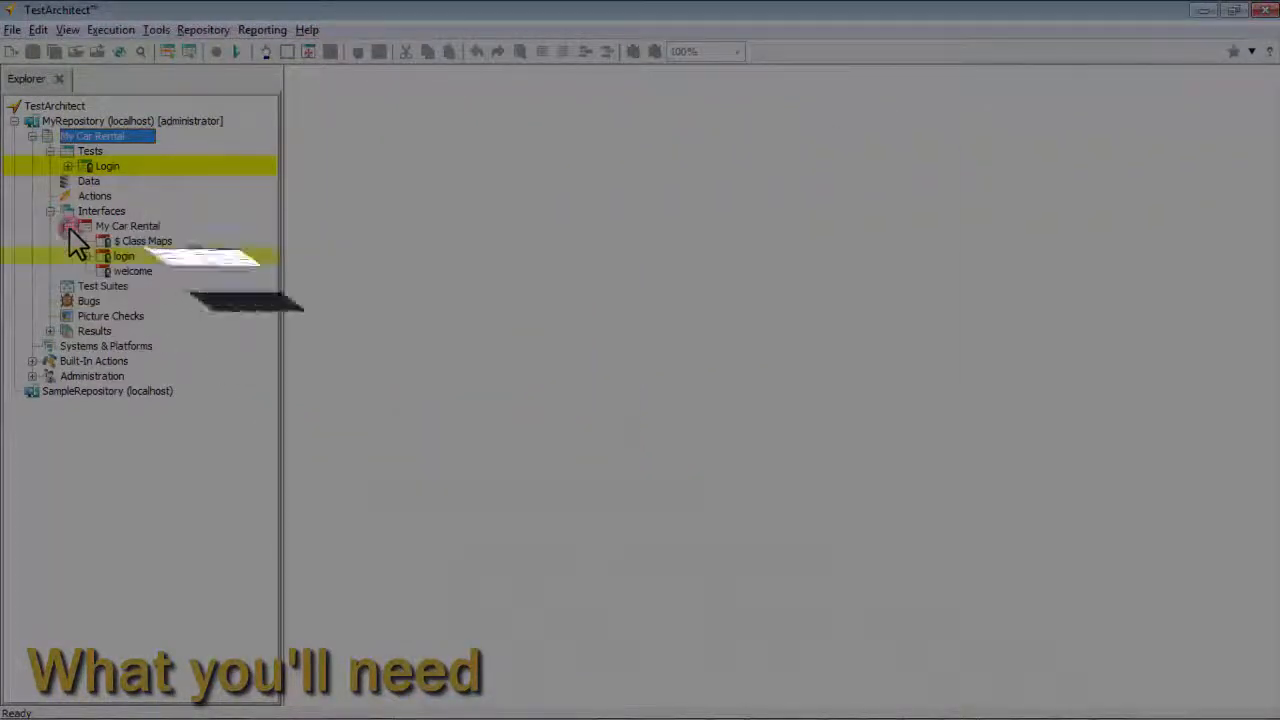
double_click(124, 256)
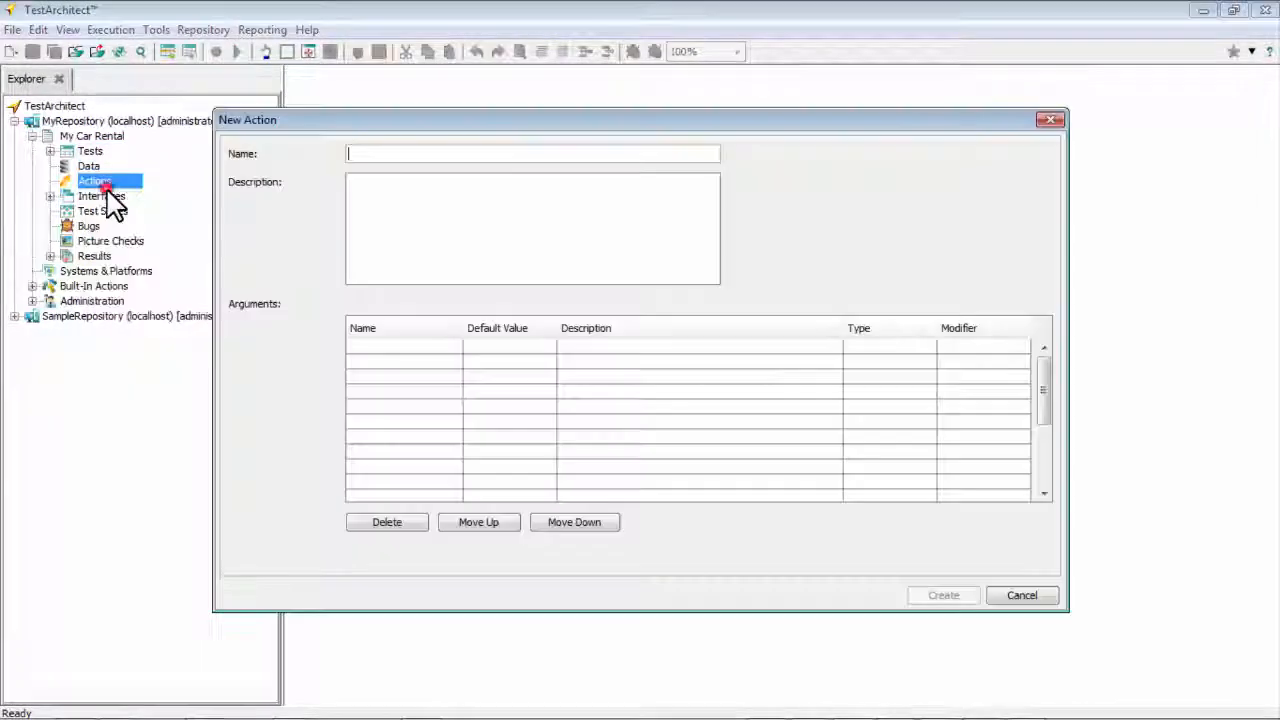
Create the 'log in user' action described as 'Log in a user with the specified user name & password'.
text(log in user)
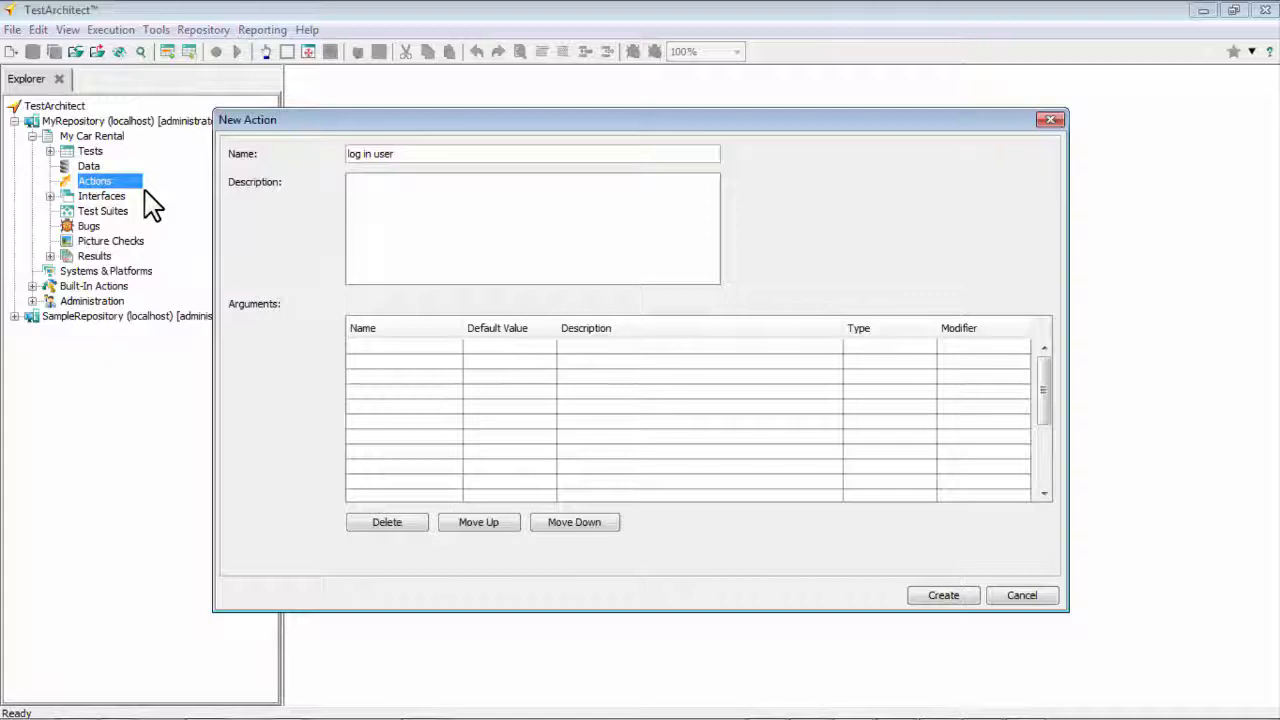
text(Log in a user with the speci)
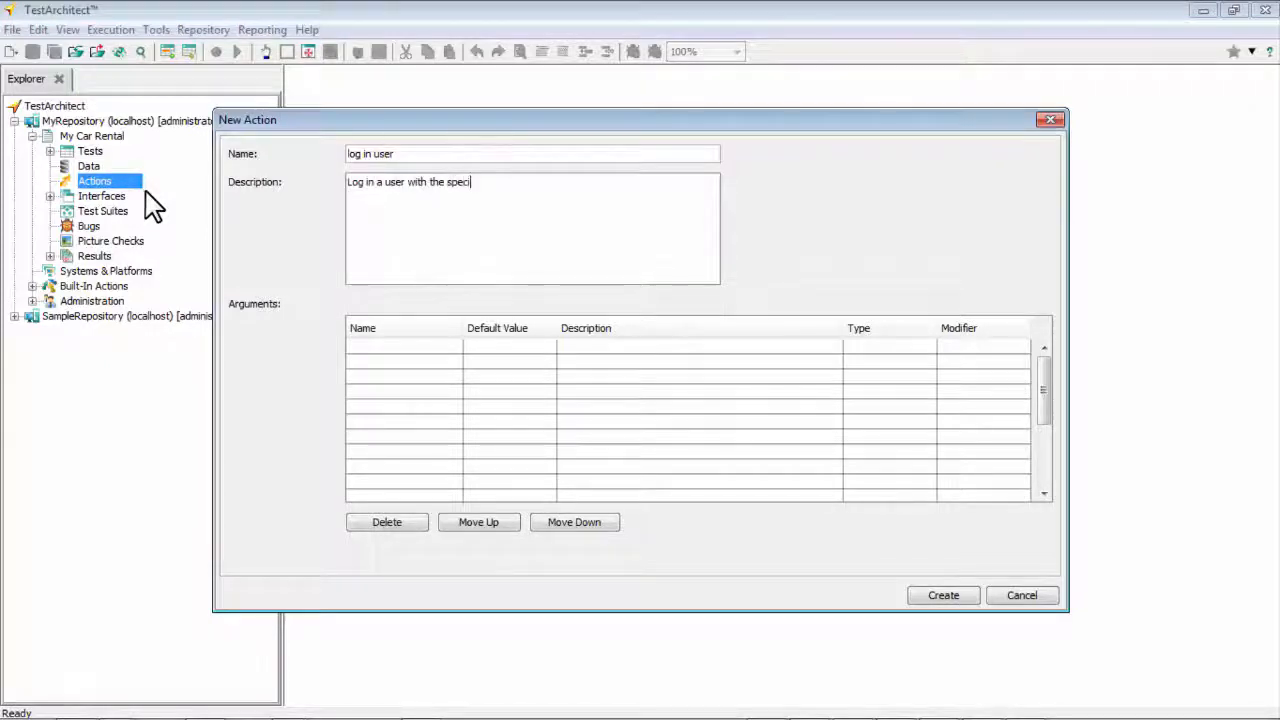
text(fied user name & password)
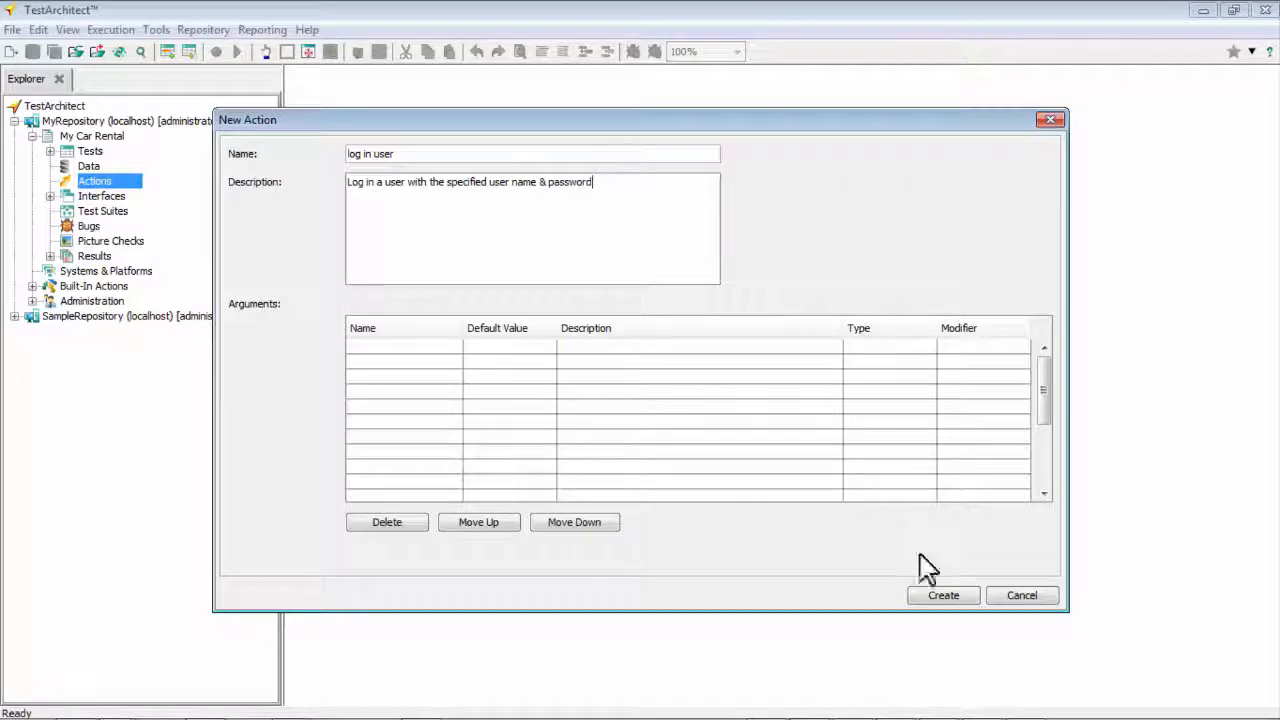
click(942, 596)
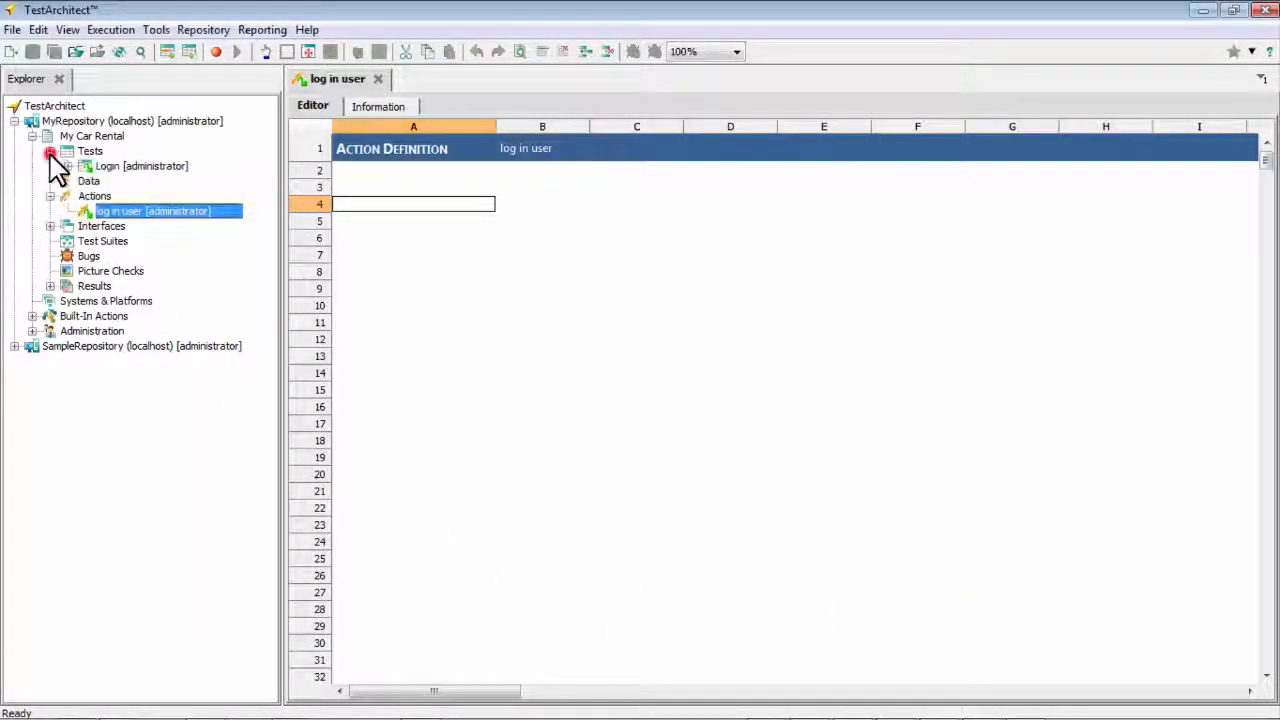
Paste the enter user name, enter password and click submit login steps into log in user.
double_click(140, 166)
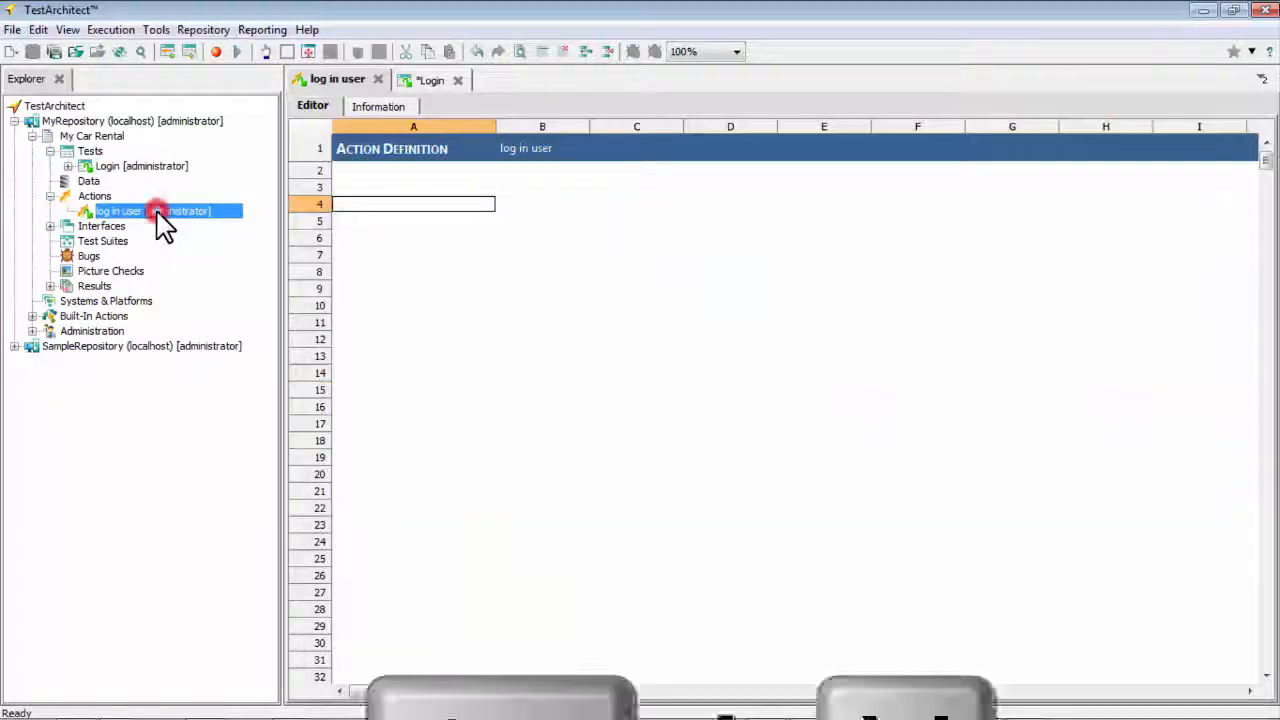
key(ctrl+v)
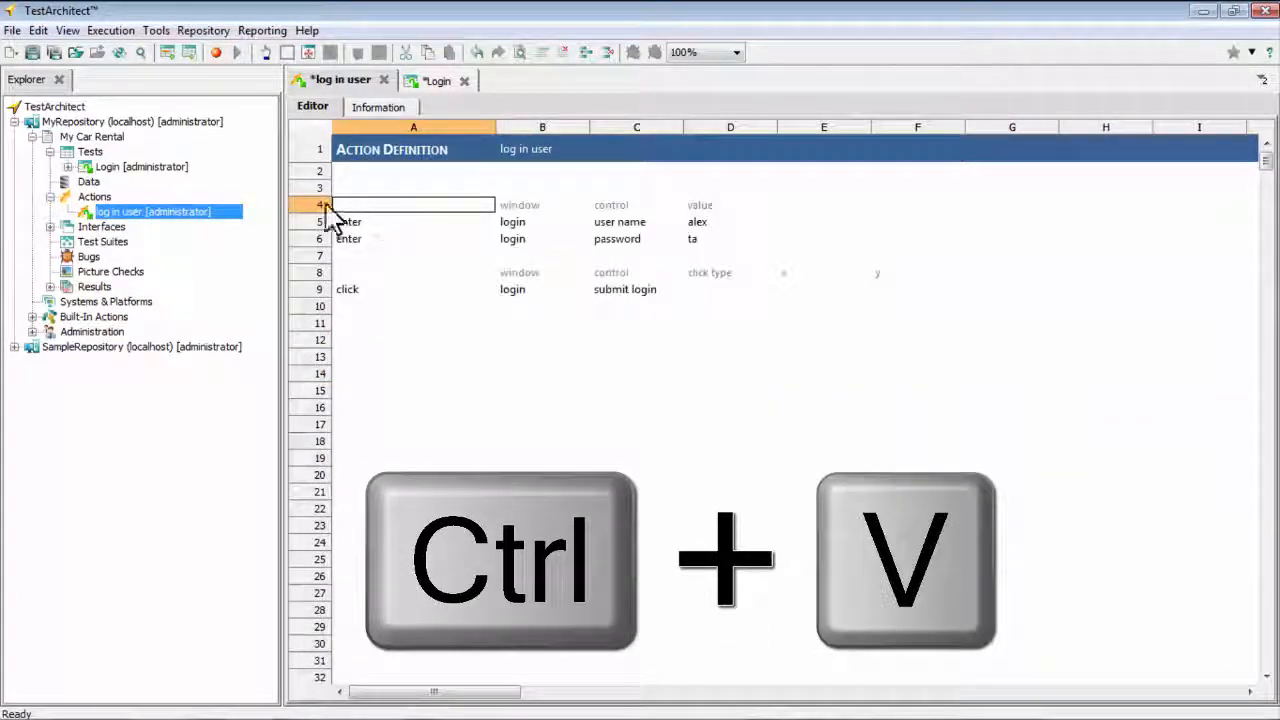
key(ctrl+v)
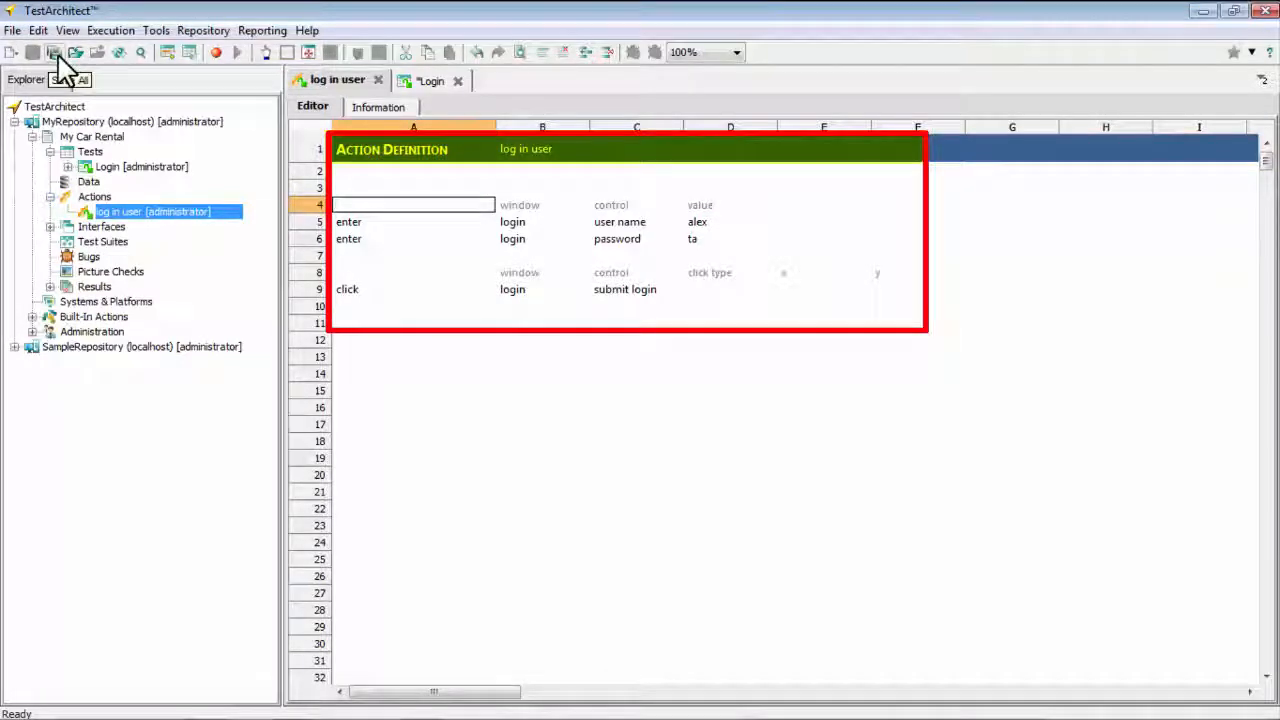
Save the log in user action and reopen the Login test module.
click(142, 166)
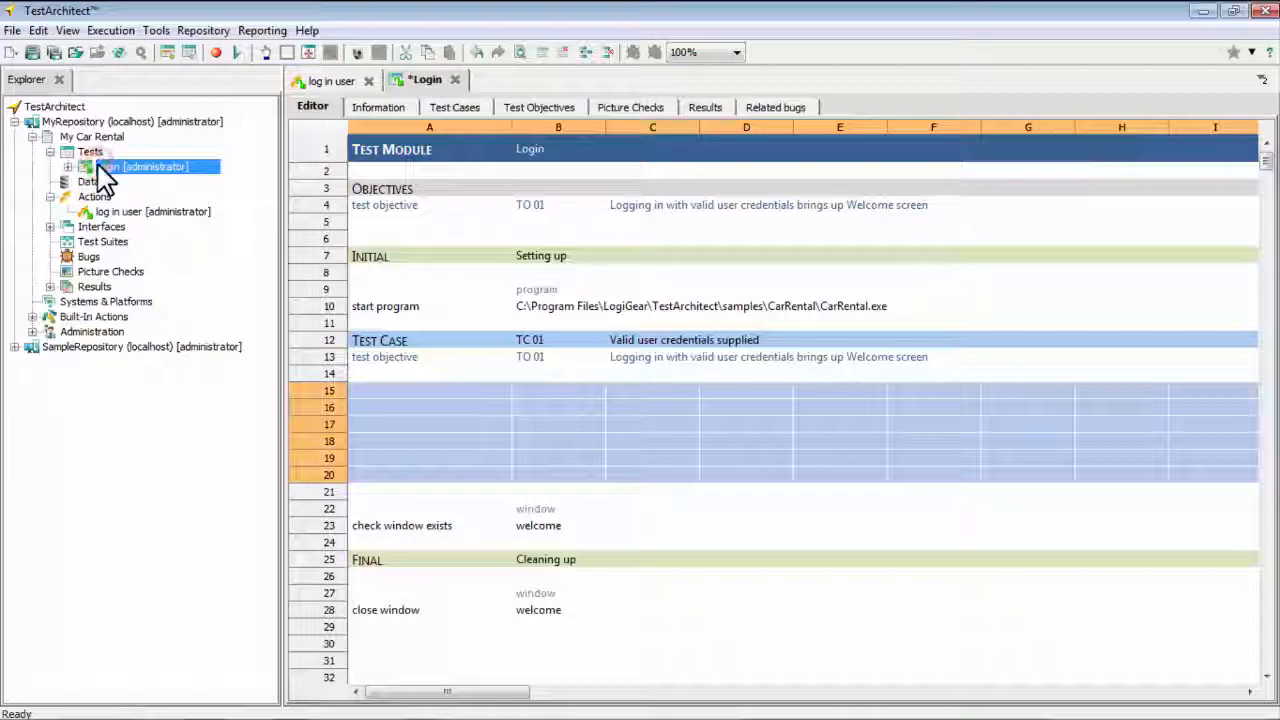
click(430, 408)
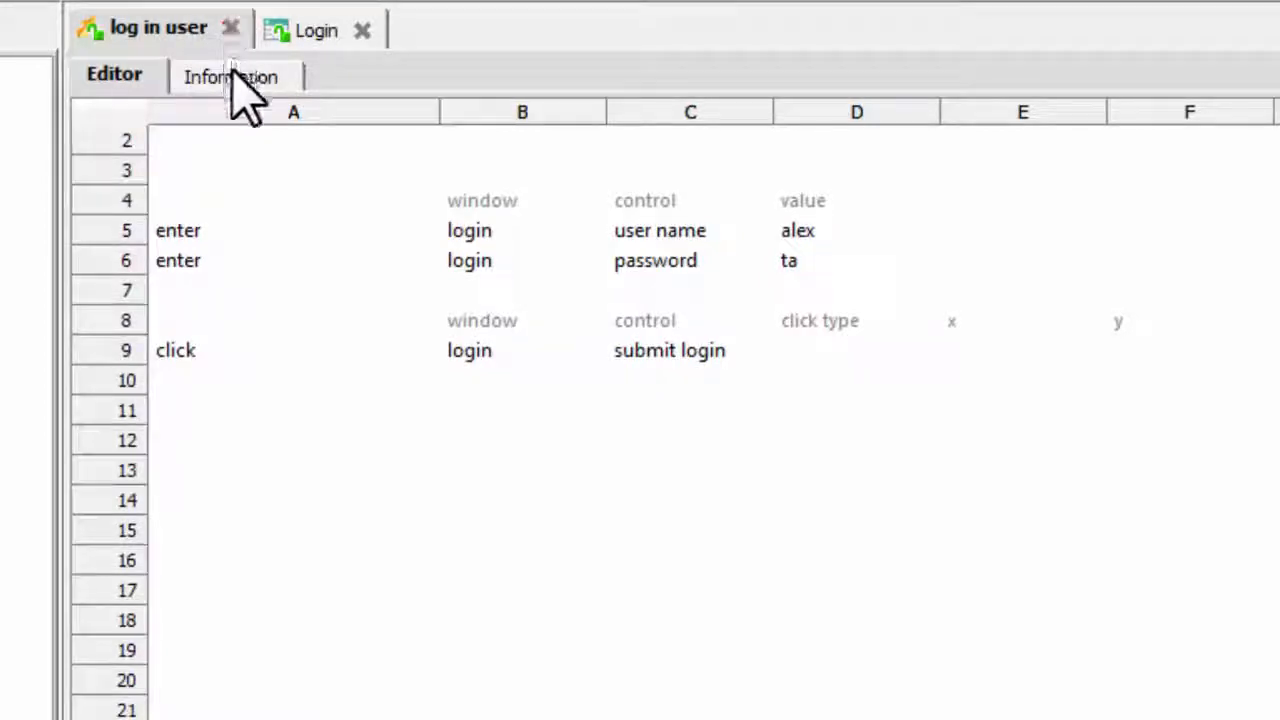
Add a String argument uname described as the user name.
click(230, 76)
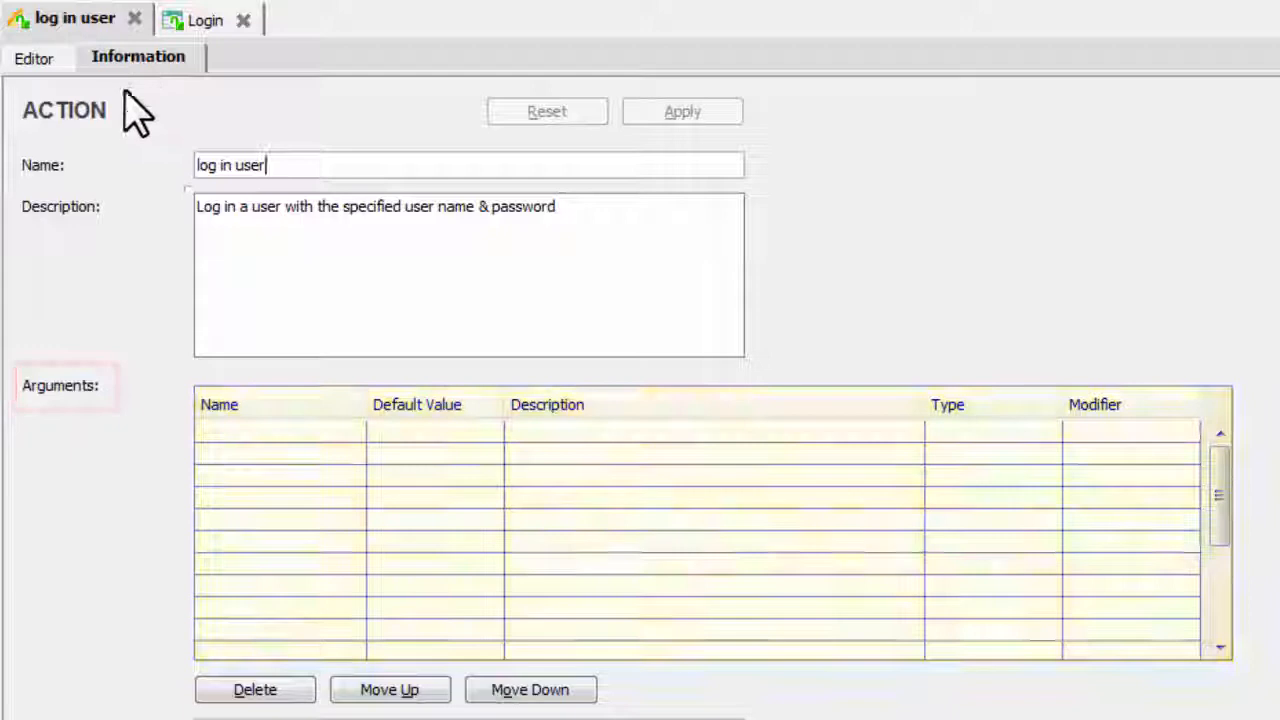
click(280, 432)
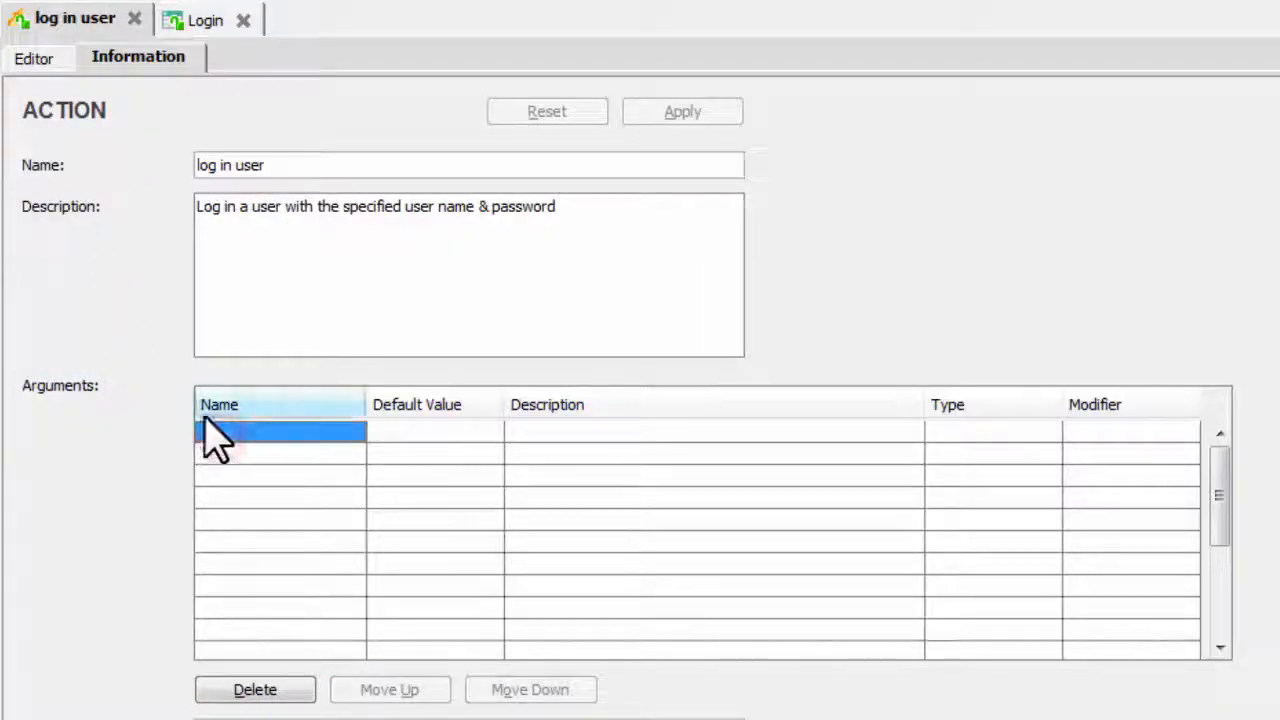
text(uname)
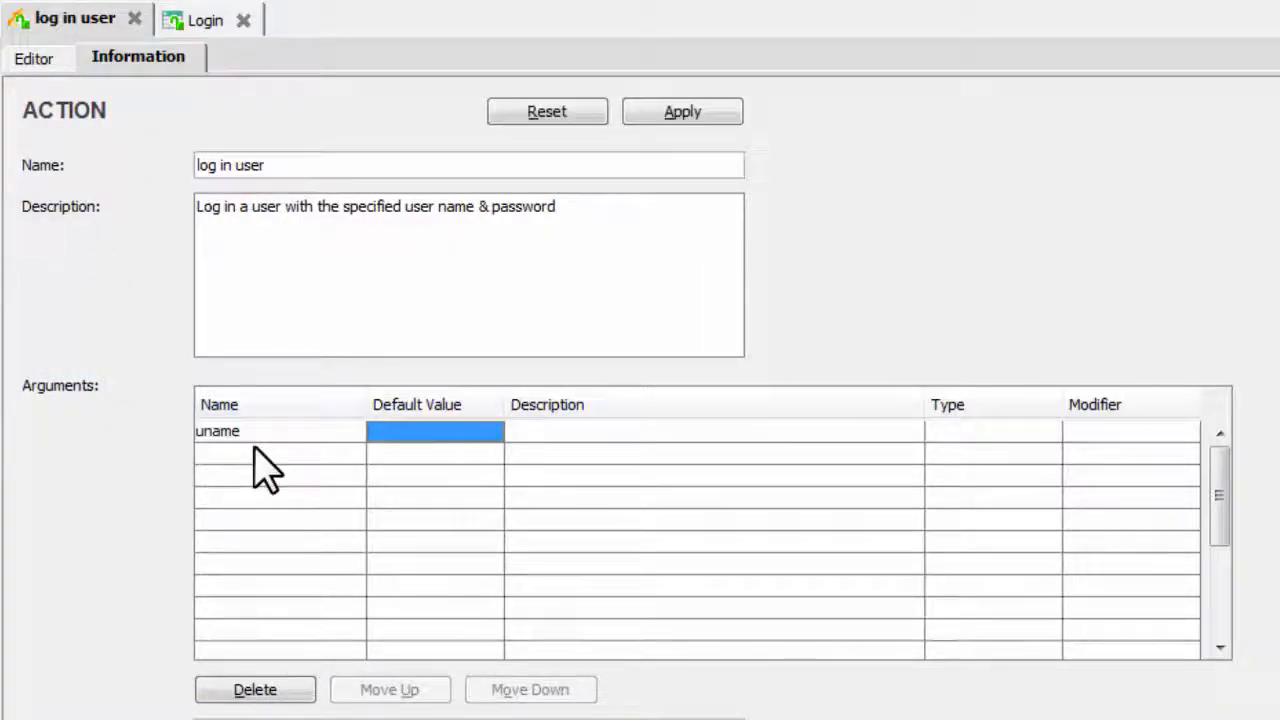
text(user name for log in)
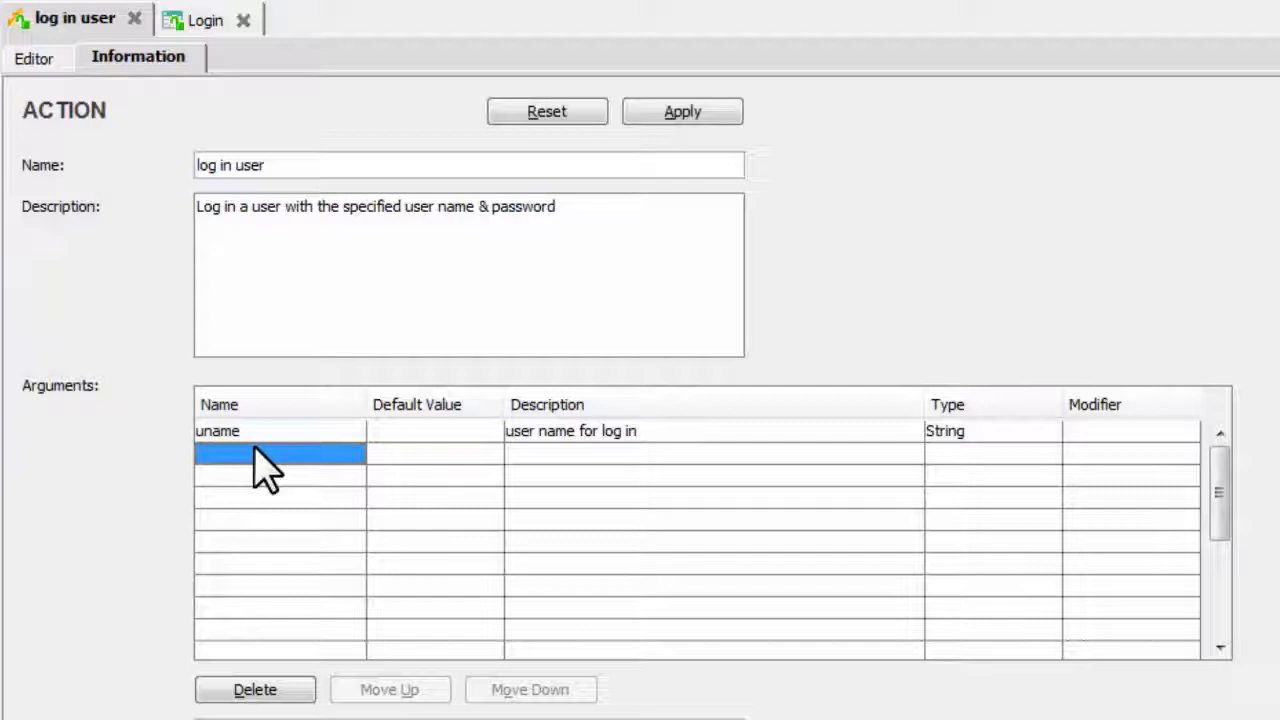
Add a String argument pword described as 'password for user' and apply both arguments.
text(pwo)
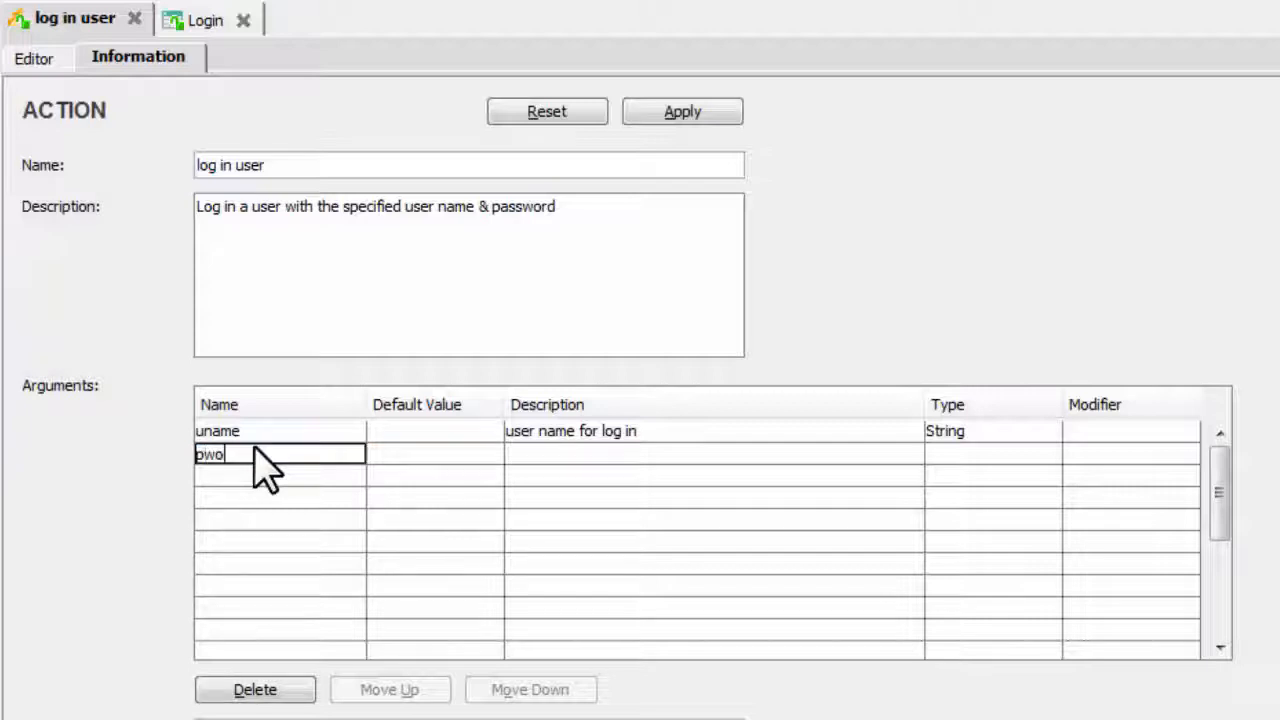
text(passw)
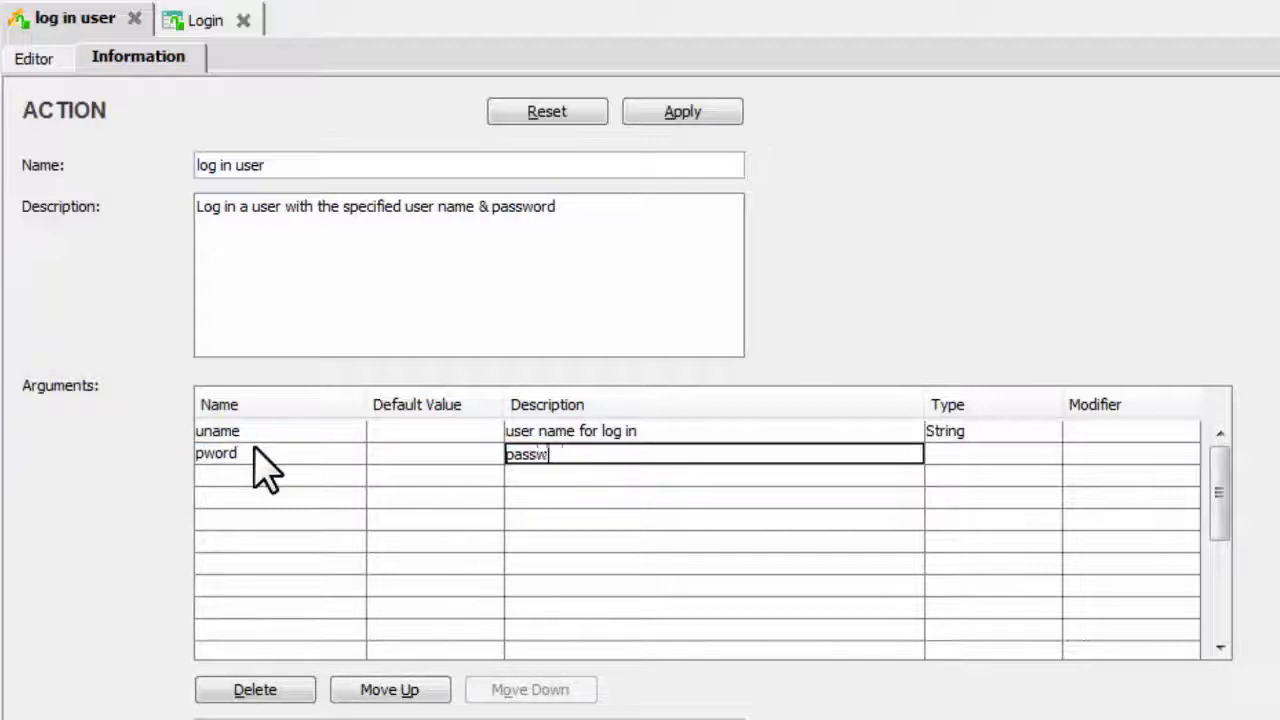
text(password for user)
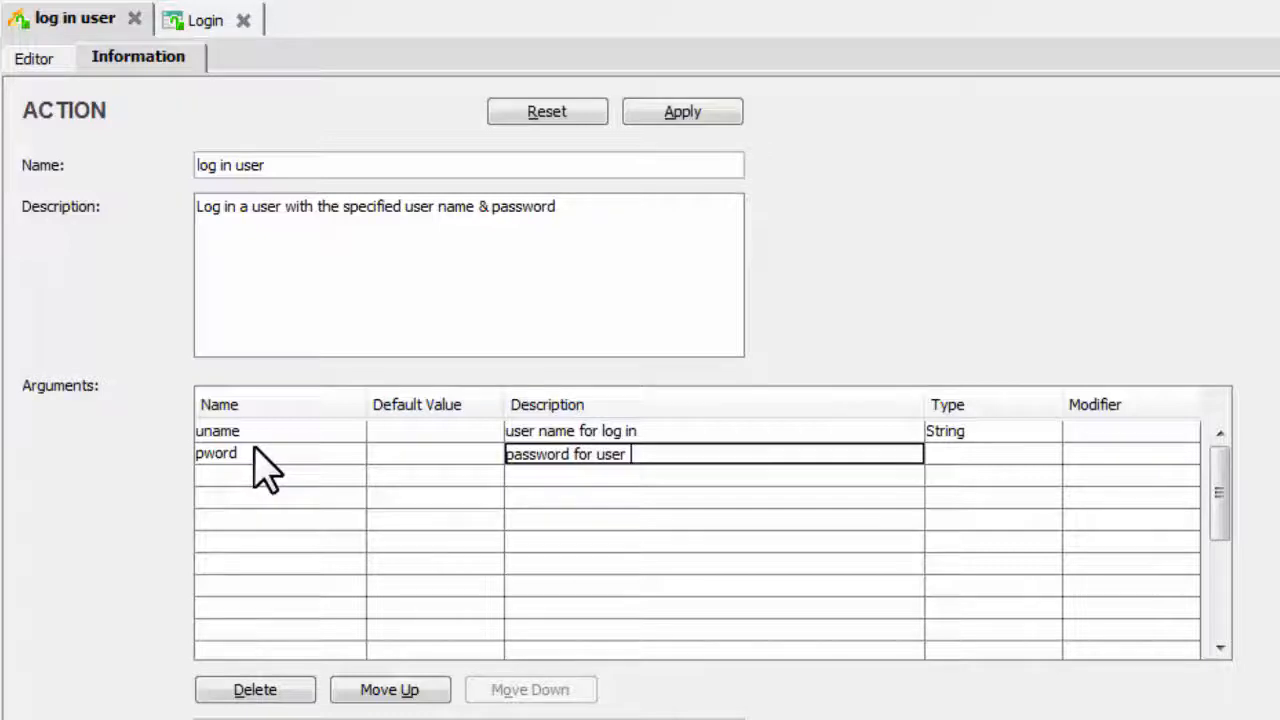
click(682, 112)
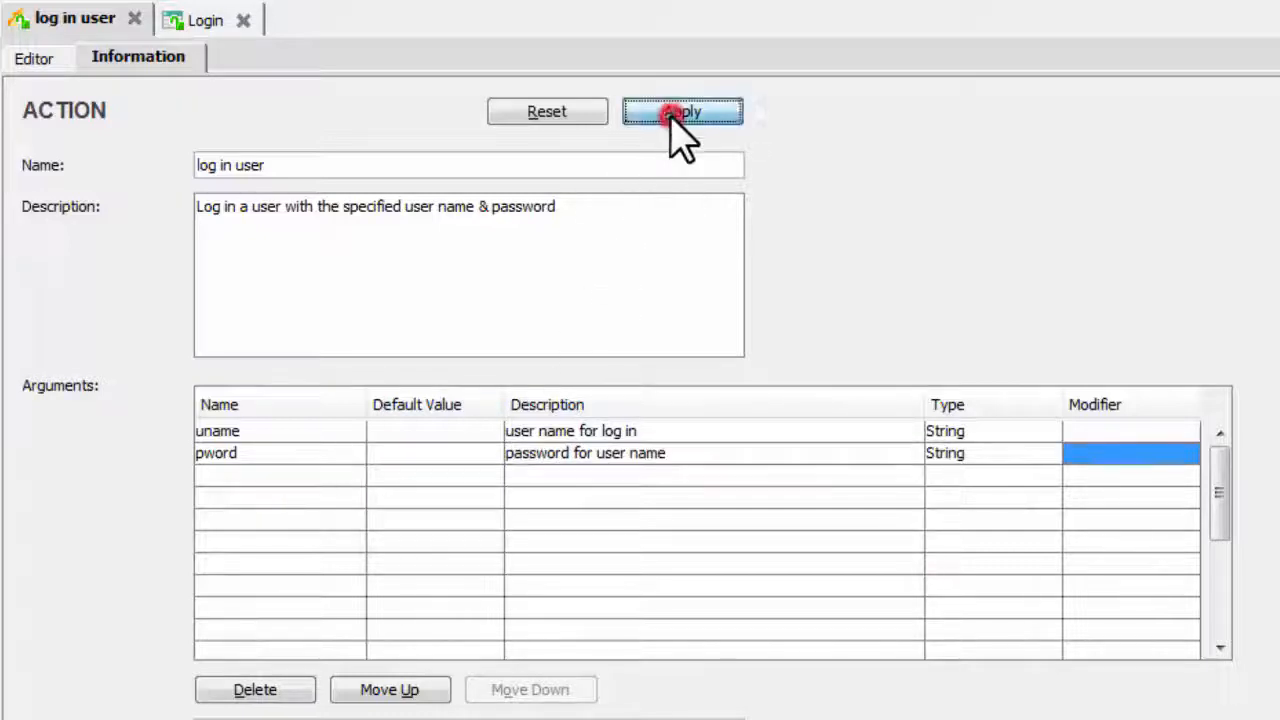
click(682, 112)
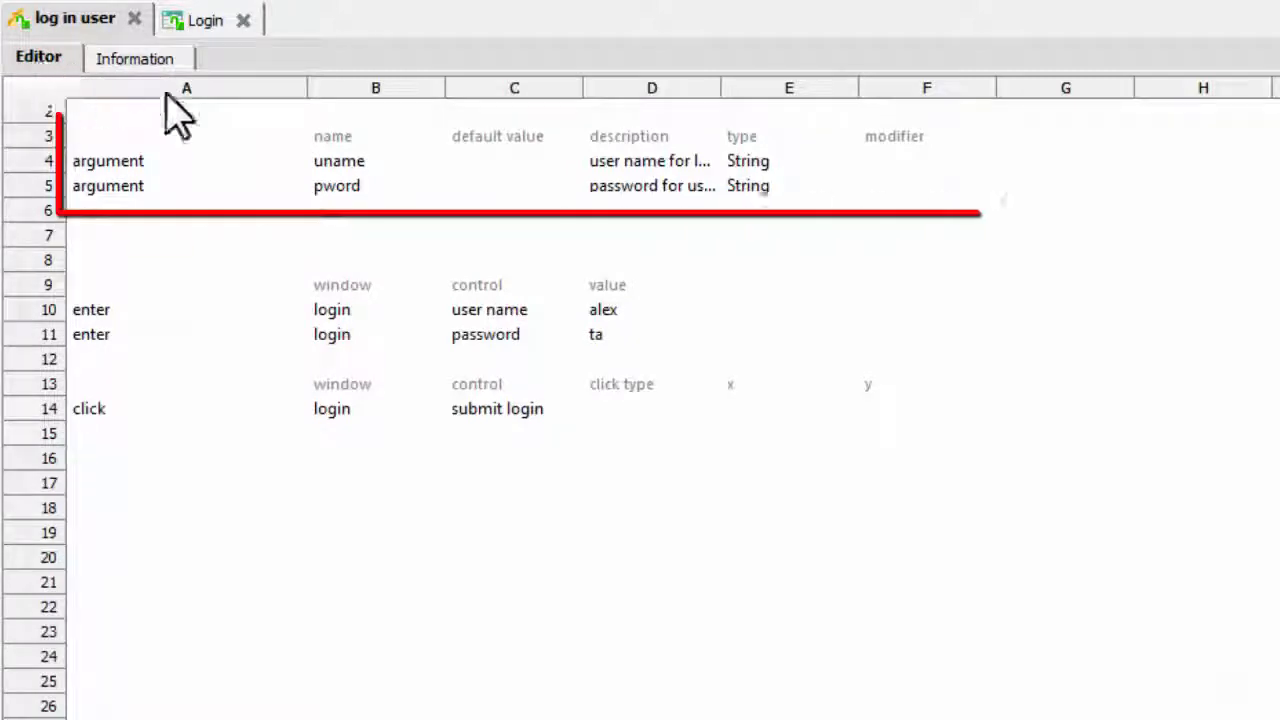
drag(724, 88, 776, 88)
text(unam)
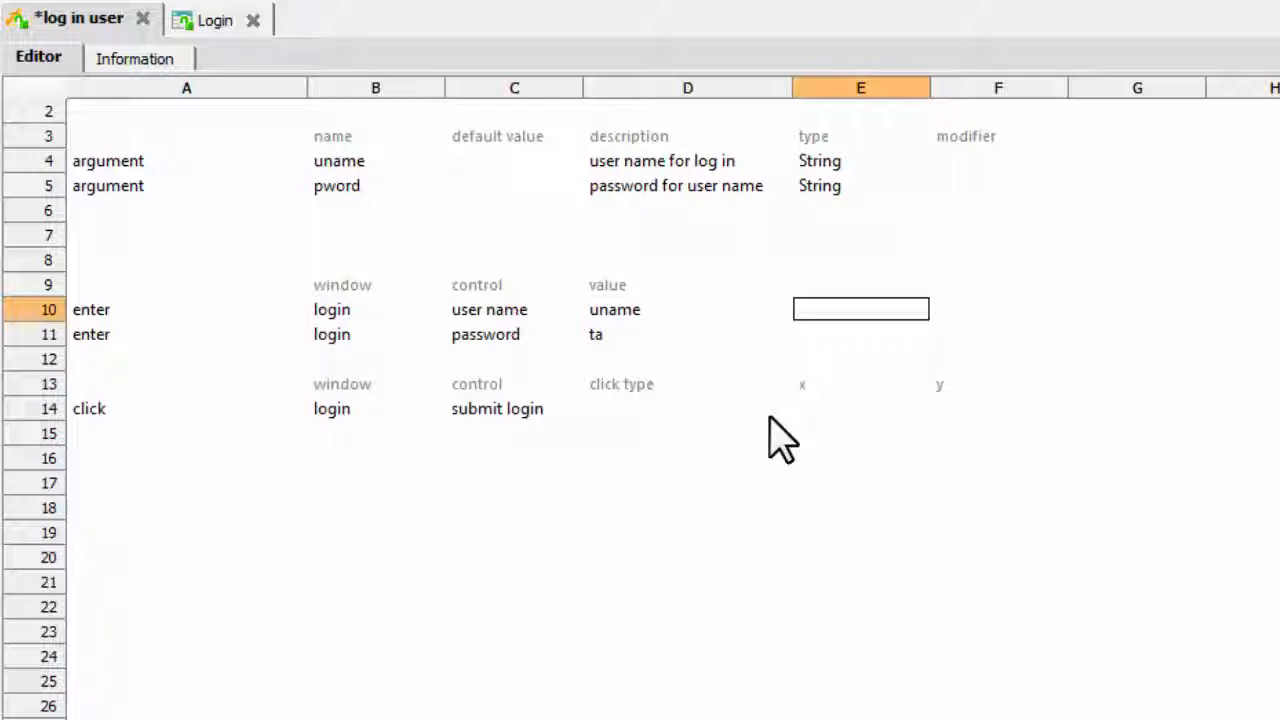
click(688, 308)
text(# )
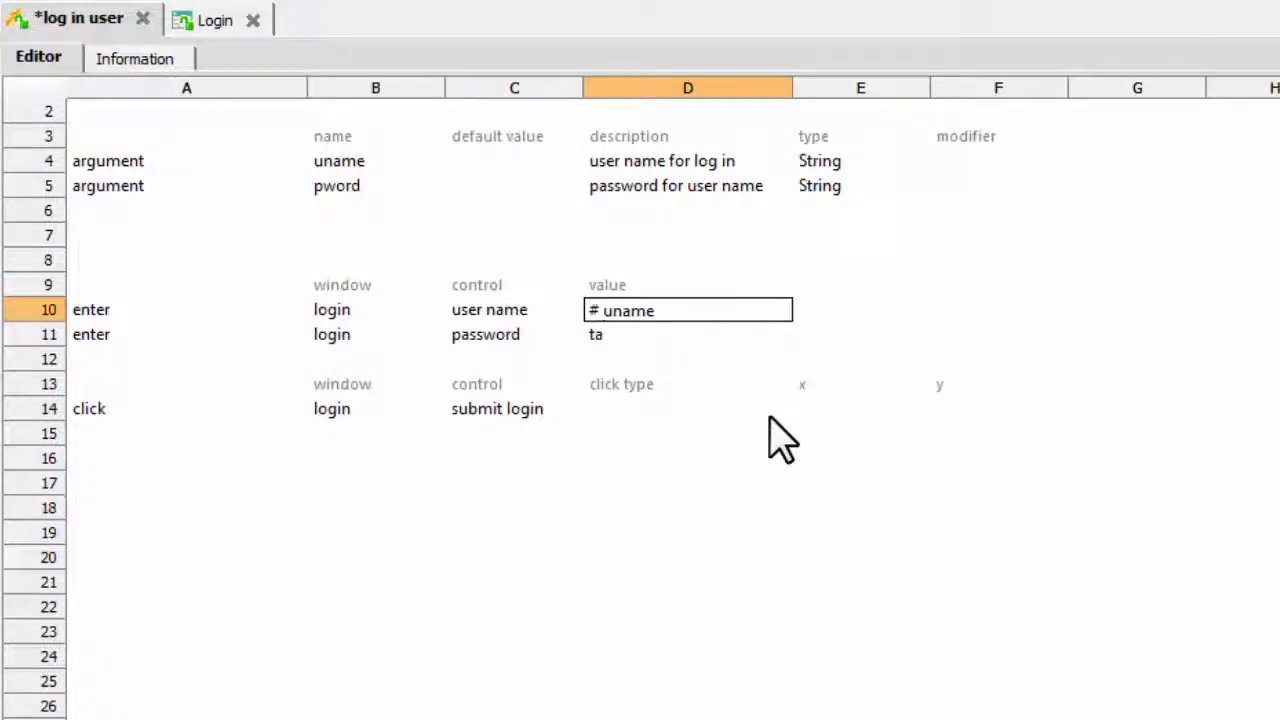
click(514, 334)
text(# pword)
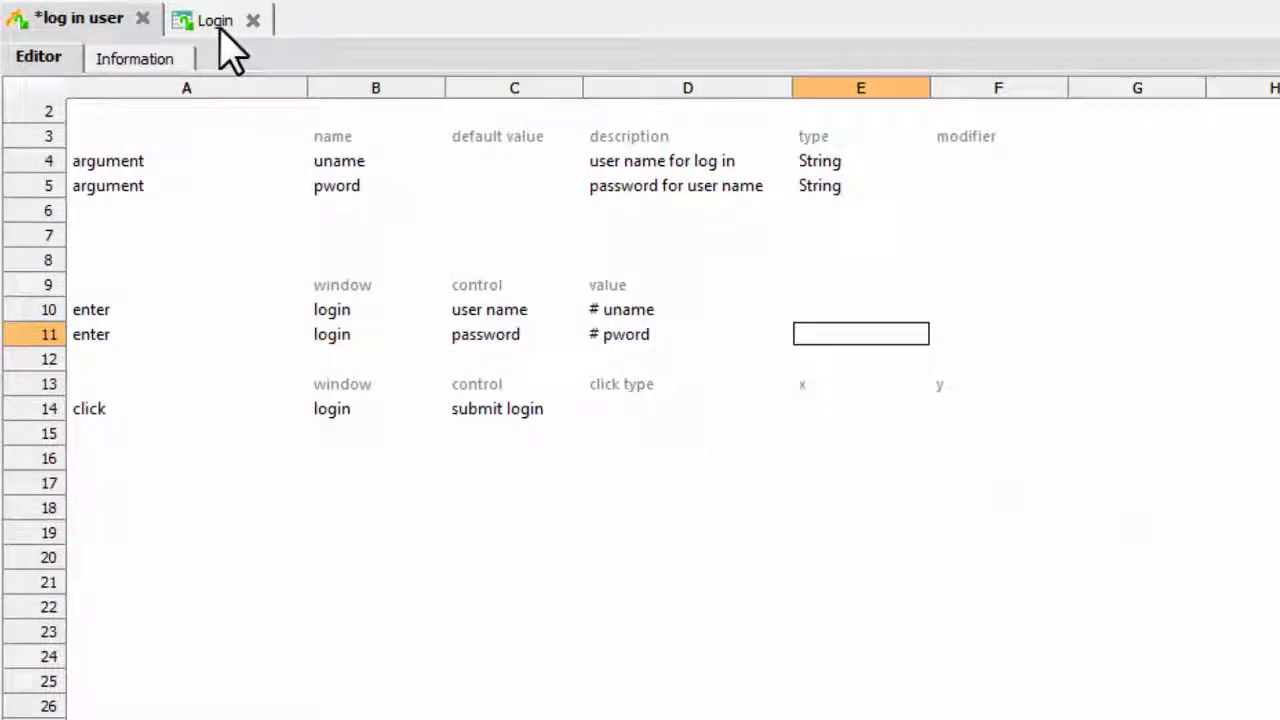
In the Login test case, give the log in user call a uname value starting 'jo'.
click(216, 20)
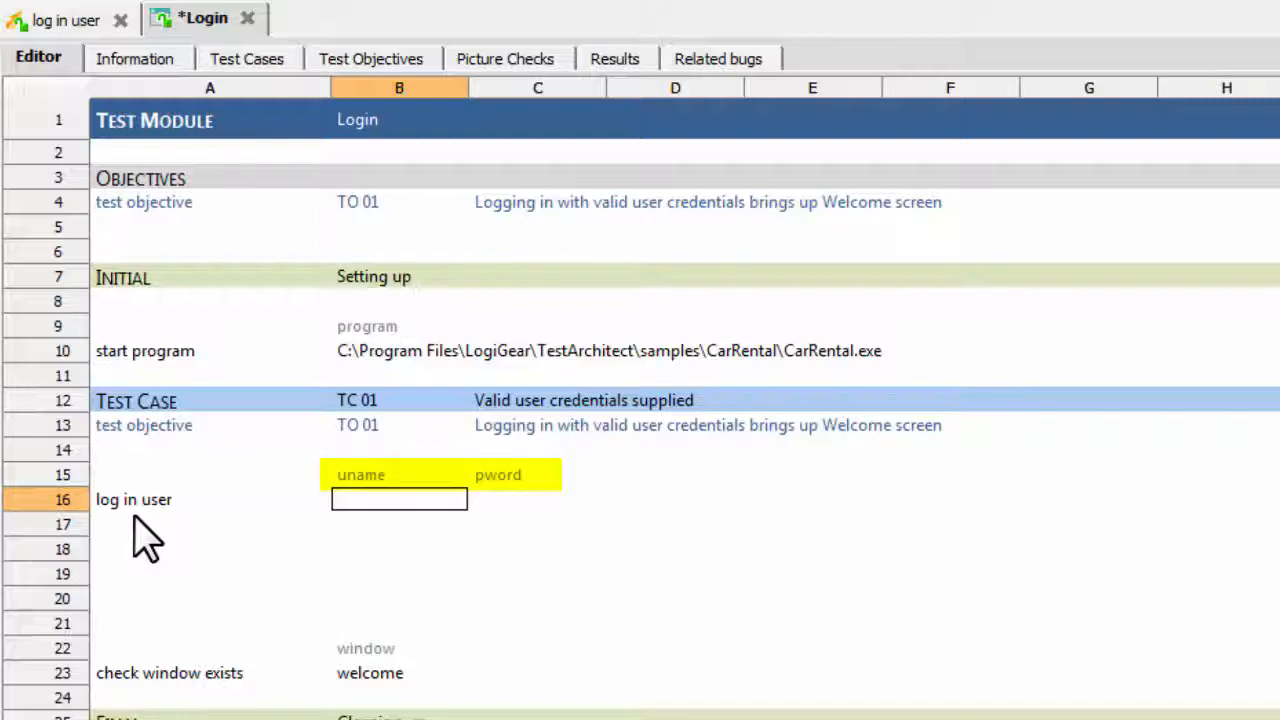
text(jo)
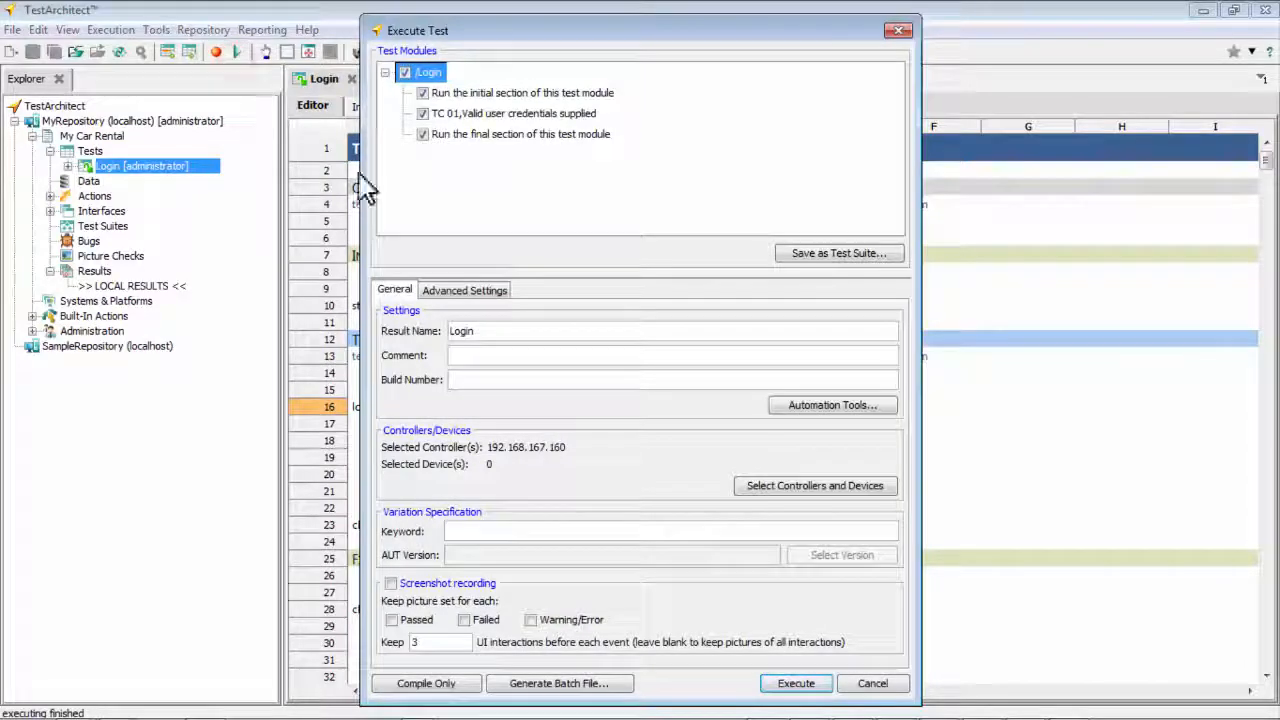
Execute the Login test module and view the passing result summary.
click(796, 684)
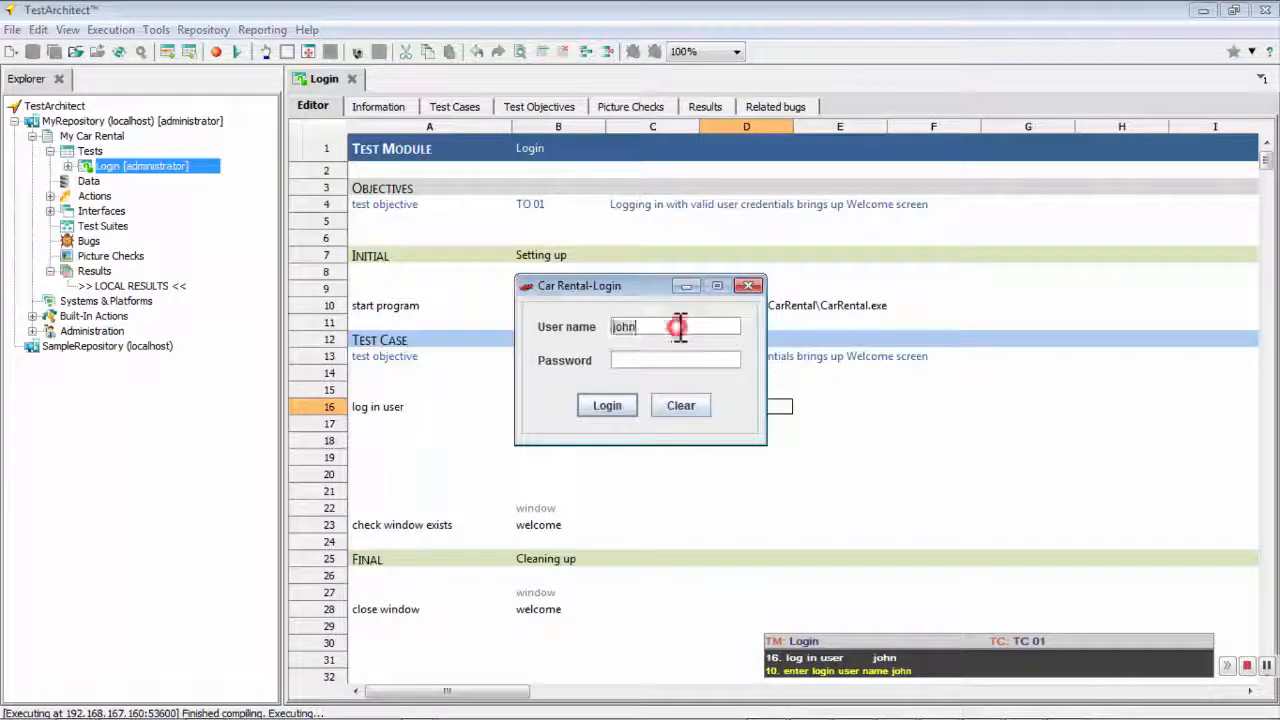
click(608, 404)
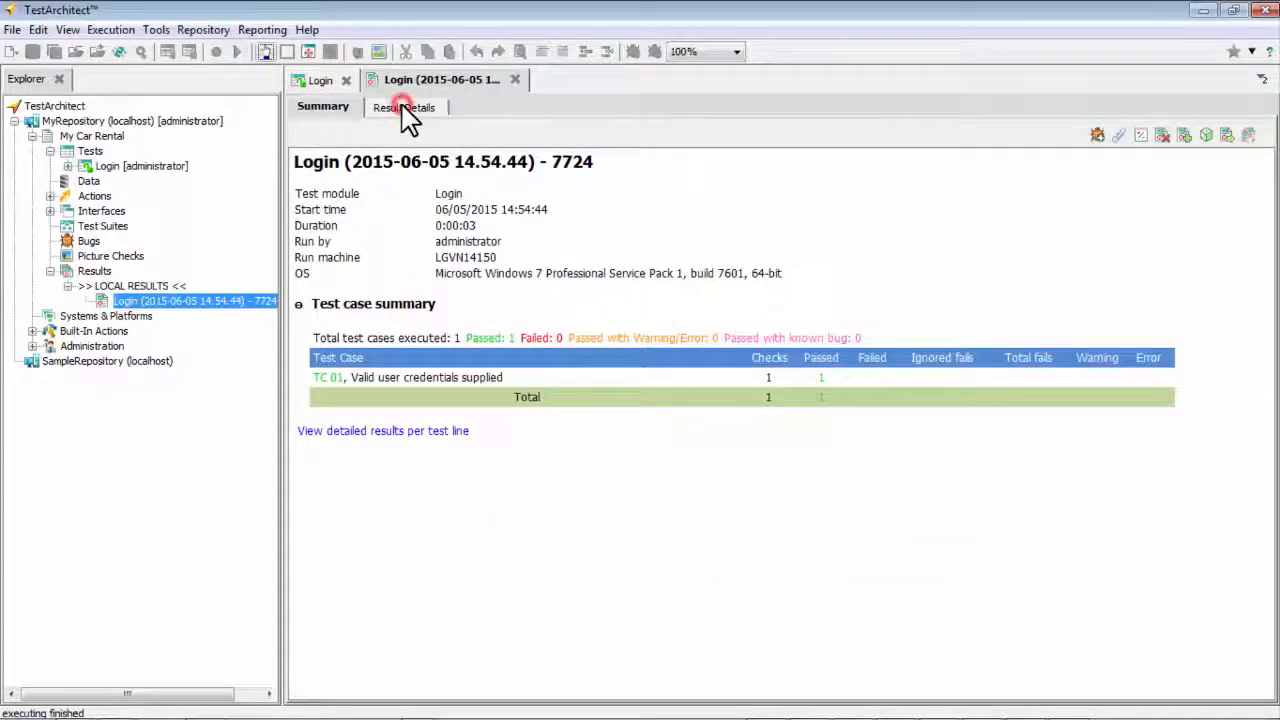
Show Result Details and expand the log in user entry with its enter and click lines.
click(404, 108)
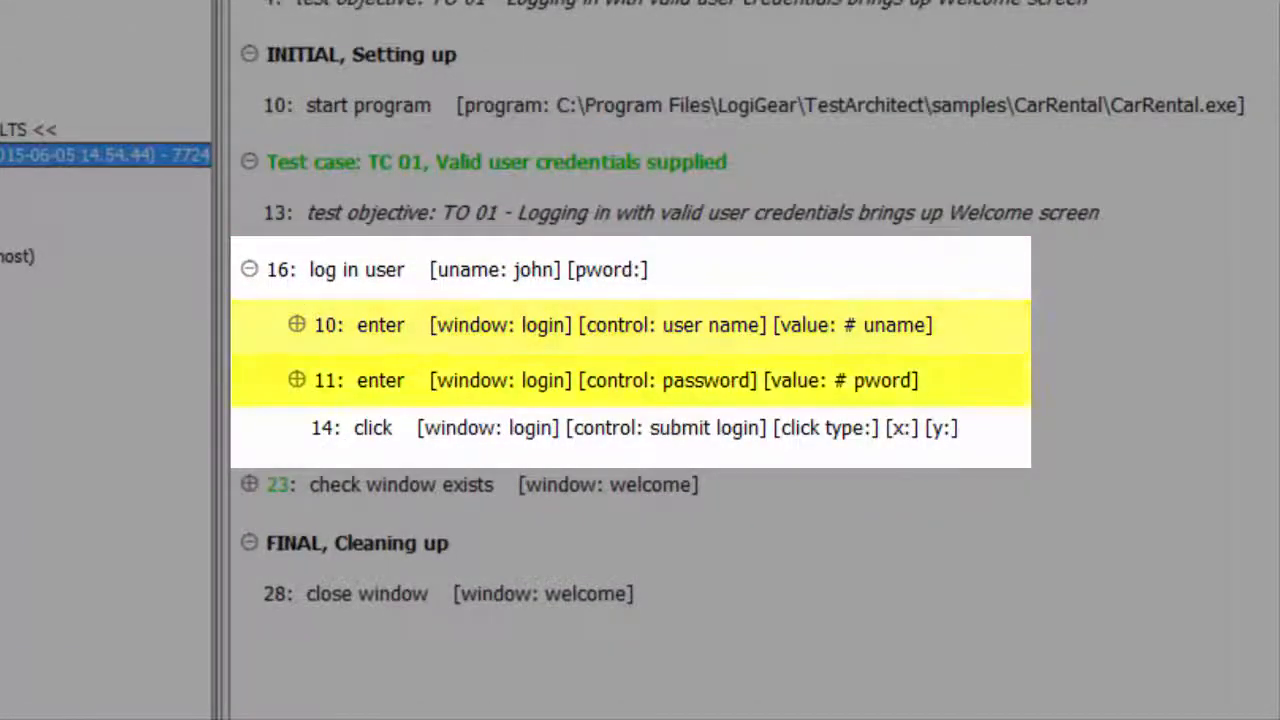
click(372, 428)
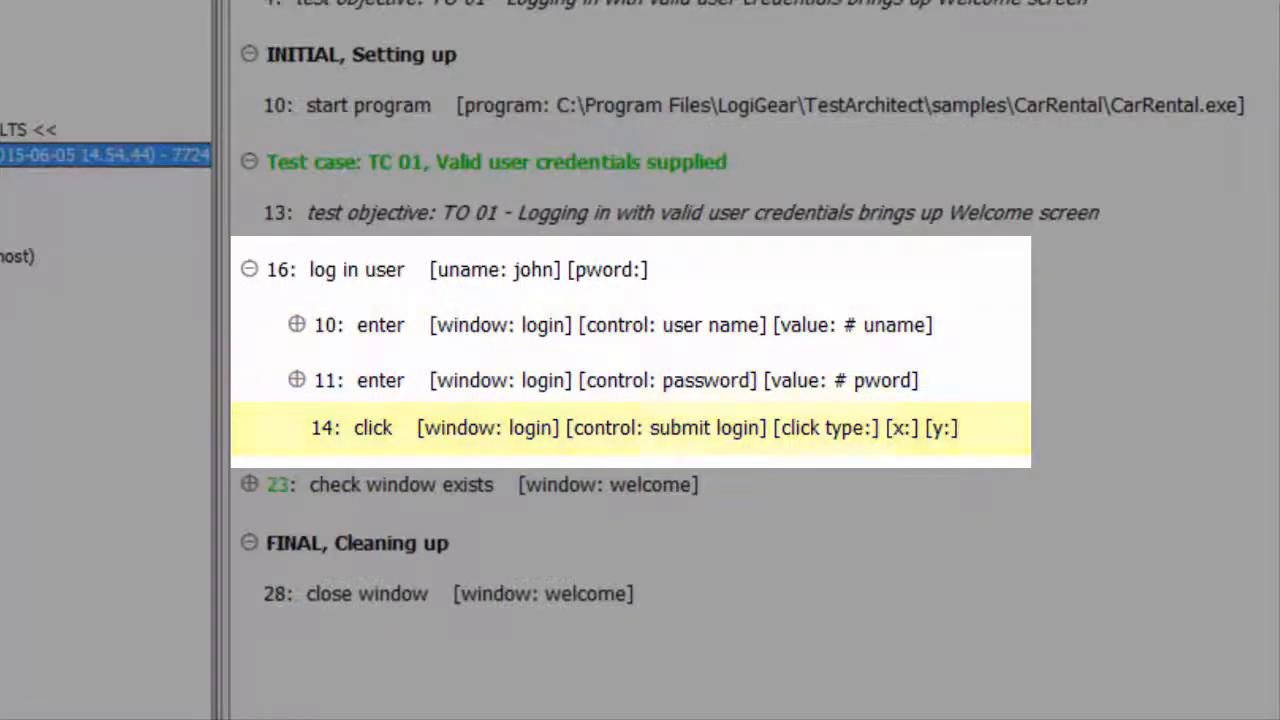